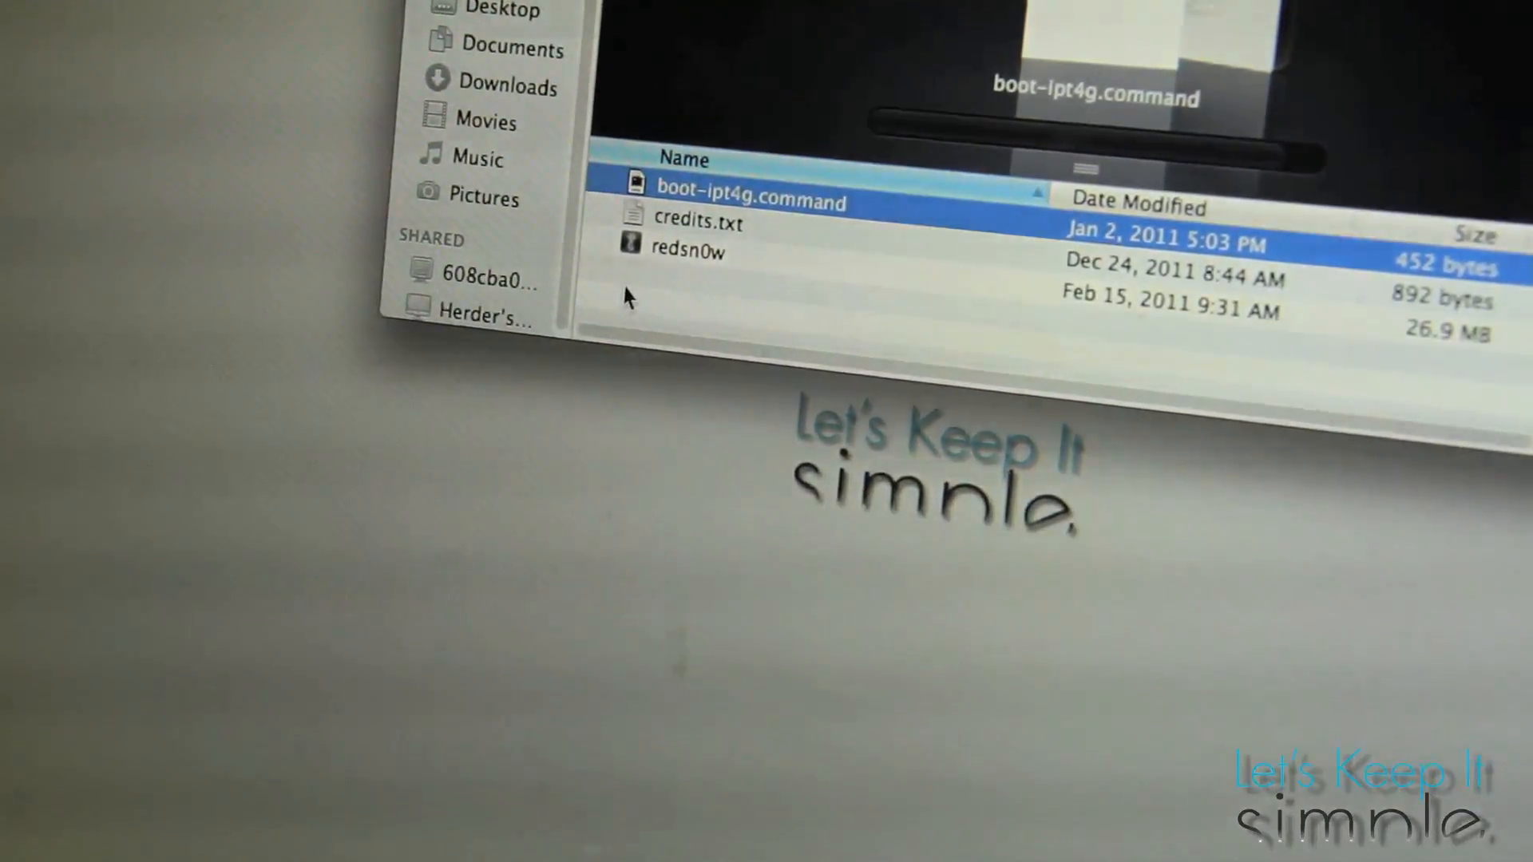
Step: Select redsn0w in the Finder downloads list and launch it
left_click(688, 250)
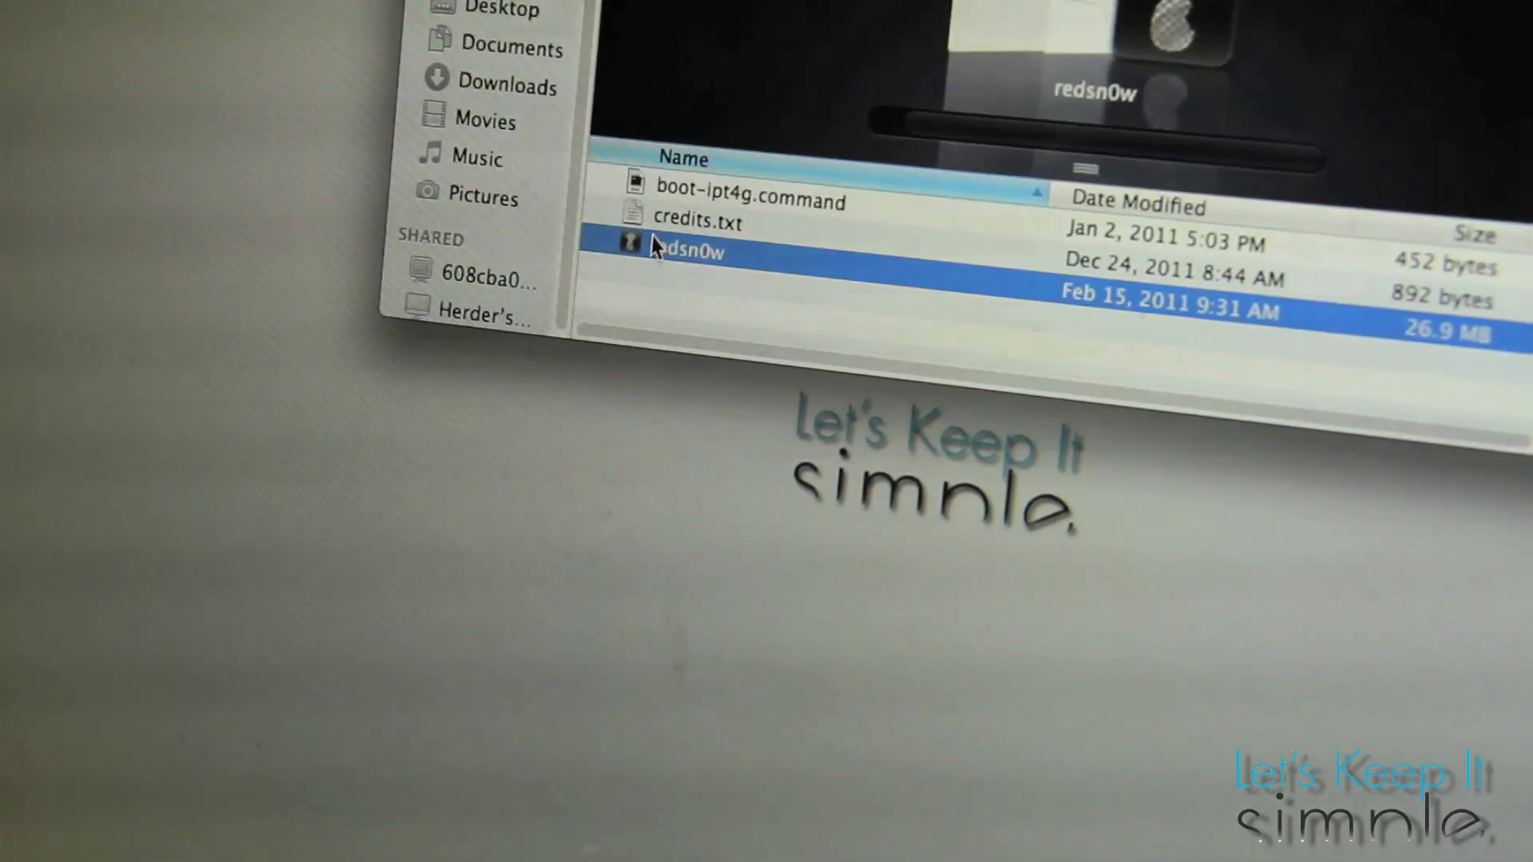
double_click(674, 252)
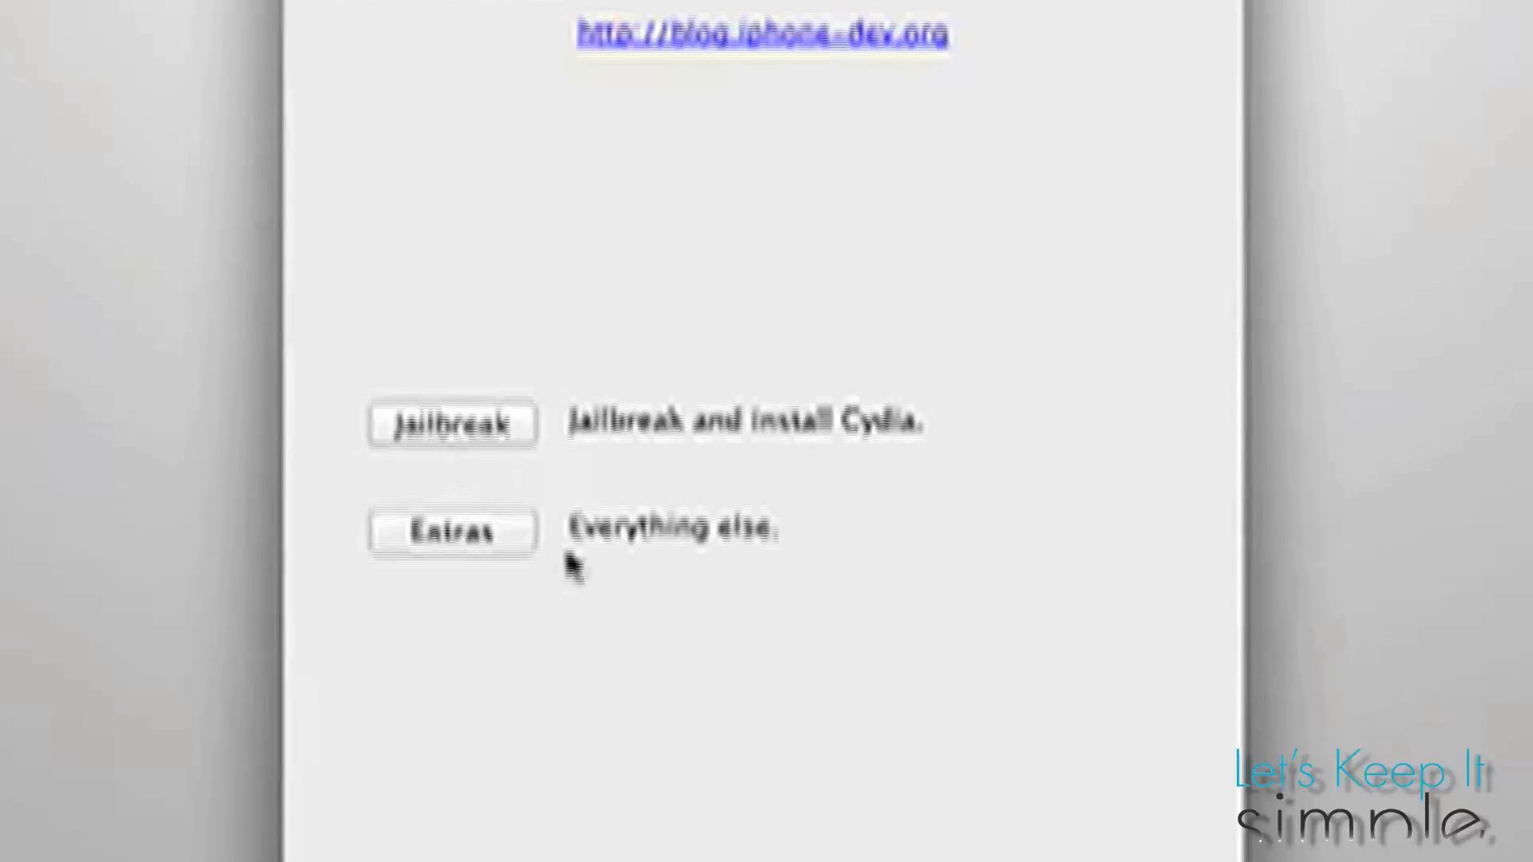